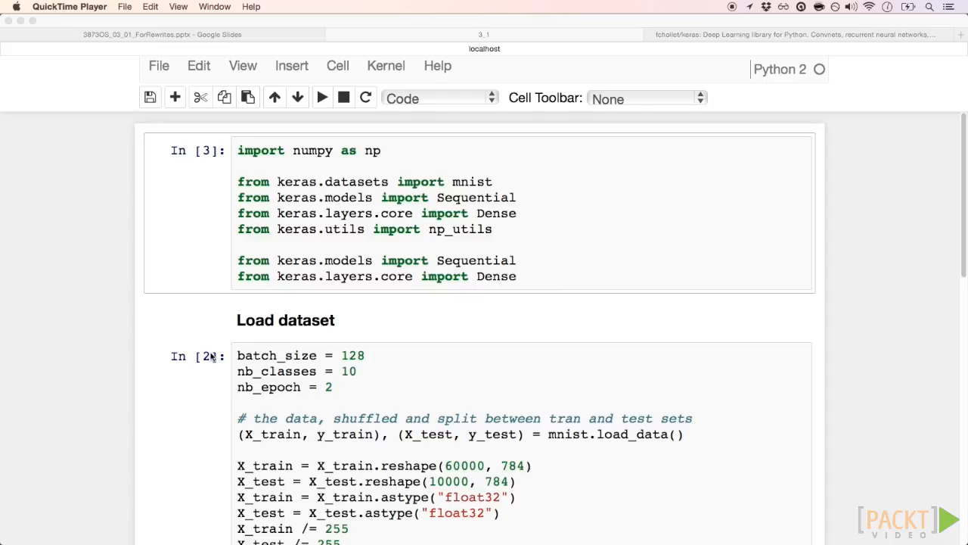
- Open keras/models.py and search the page for 'class'
scroll("down", 3)
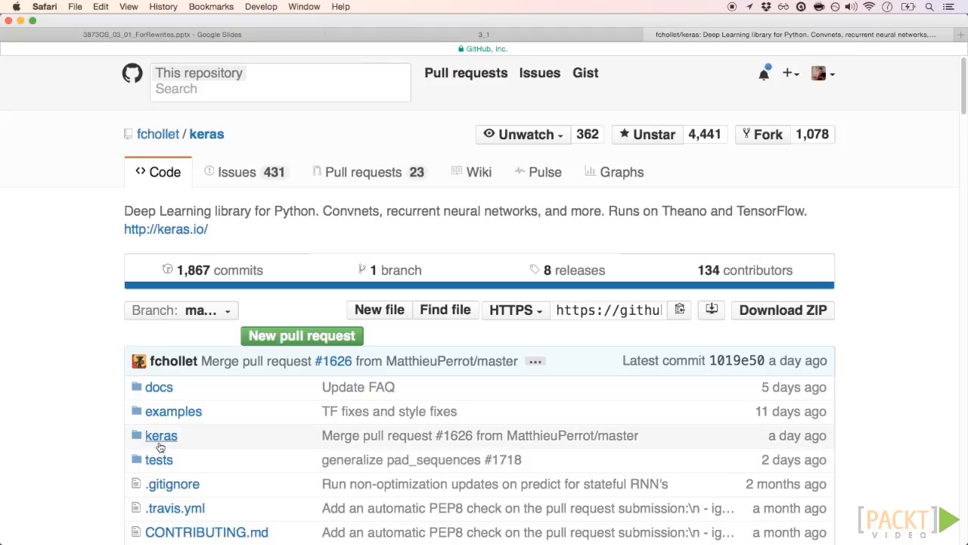
mouse_move(161, 435)
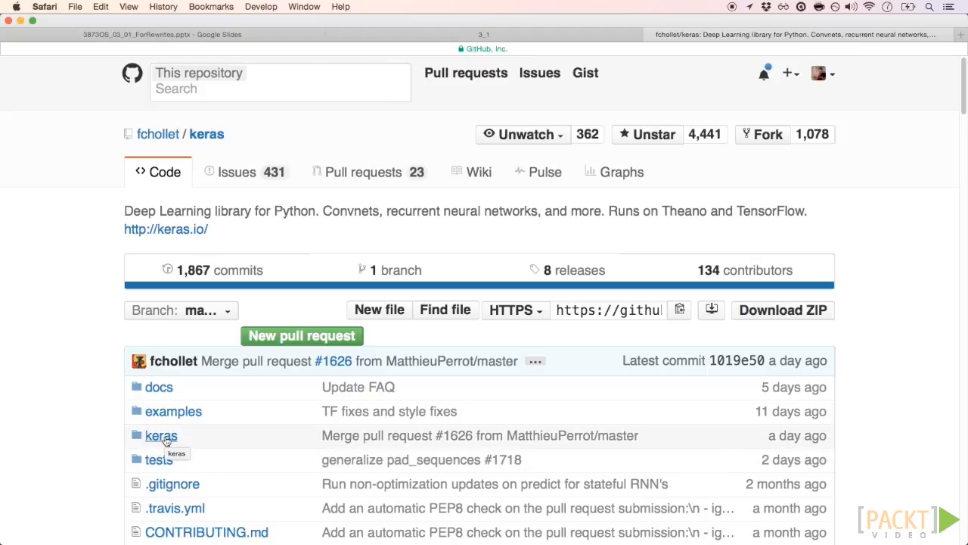
left_click(161, 435)
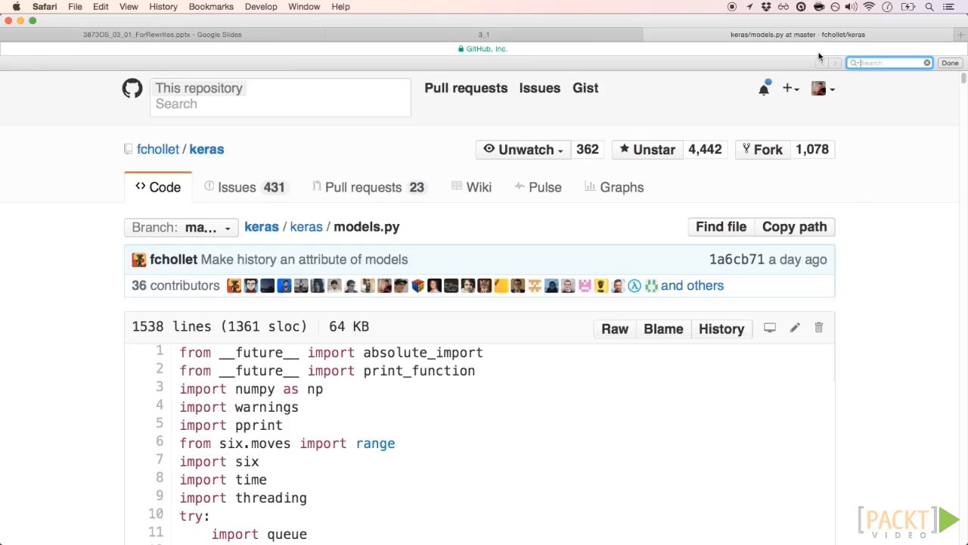
type("class")
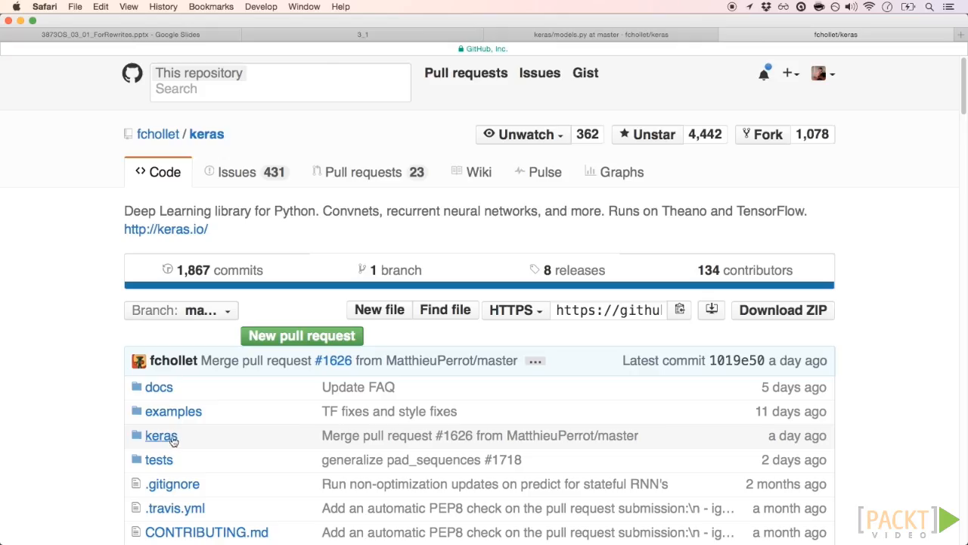
- Open keras/layers/containers.py and scroll through Sequential to its add method
left_click(161, 435)
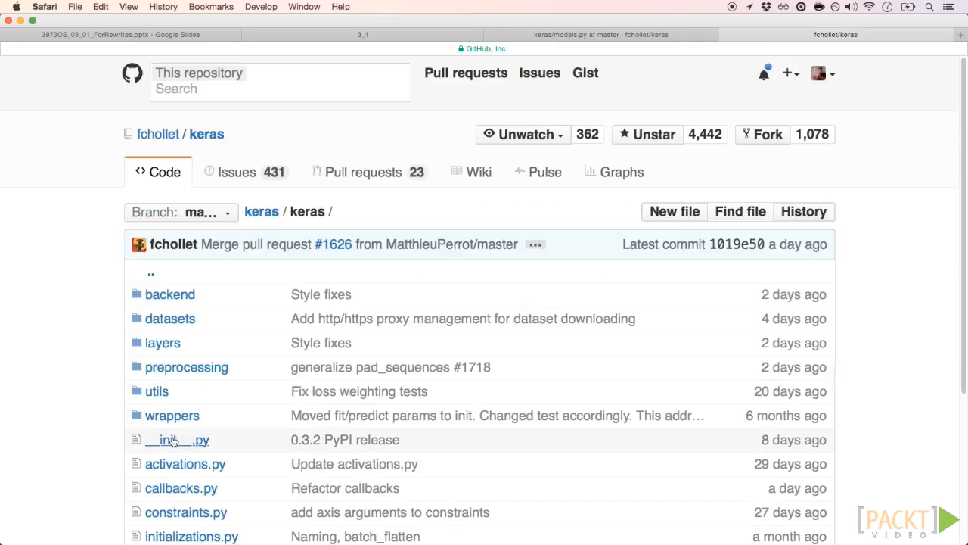
left_click(163, 342)
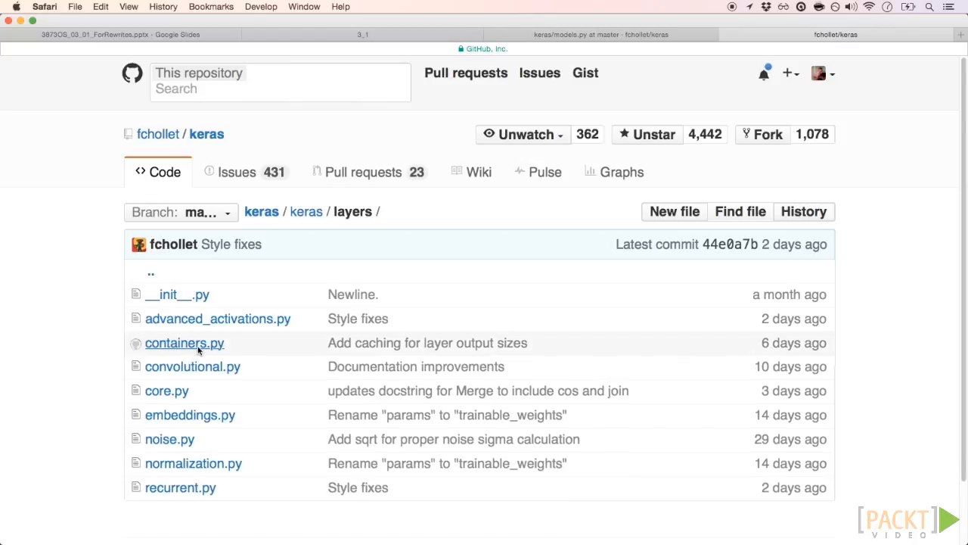
left_click(184, 343)
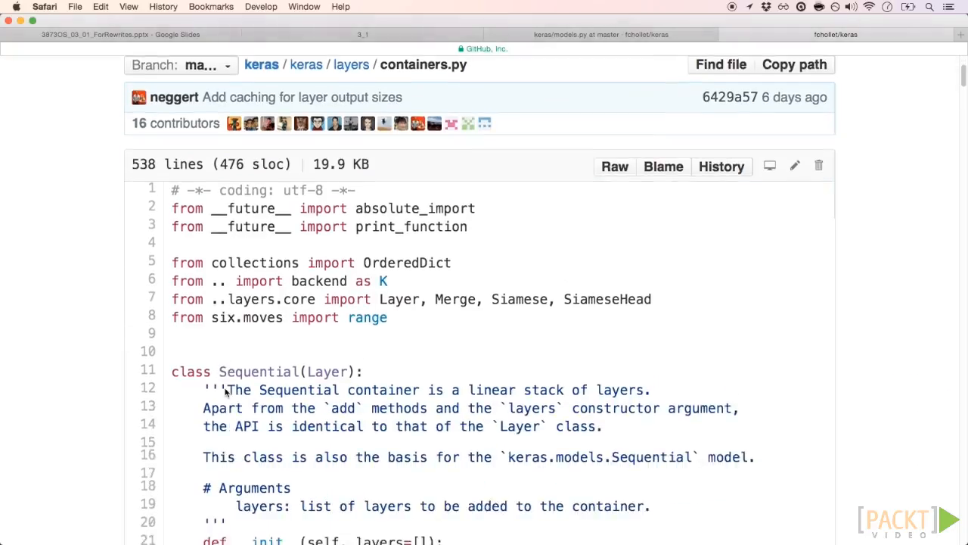
scroll("down", 3)
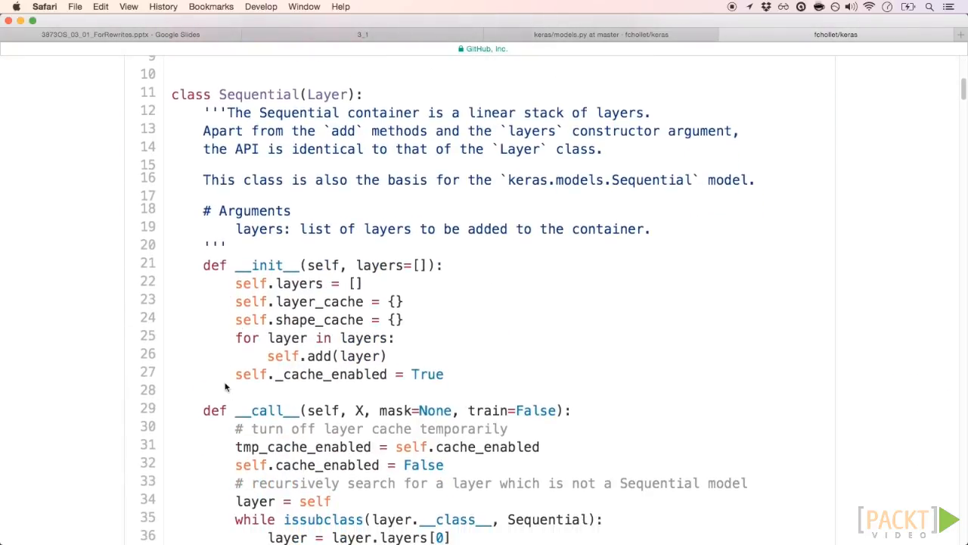
scroll("down", 3)
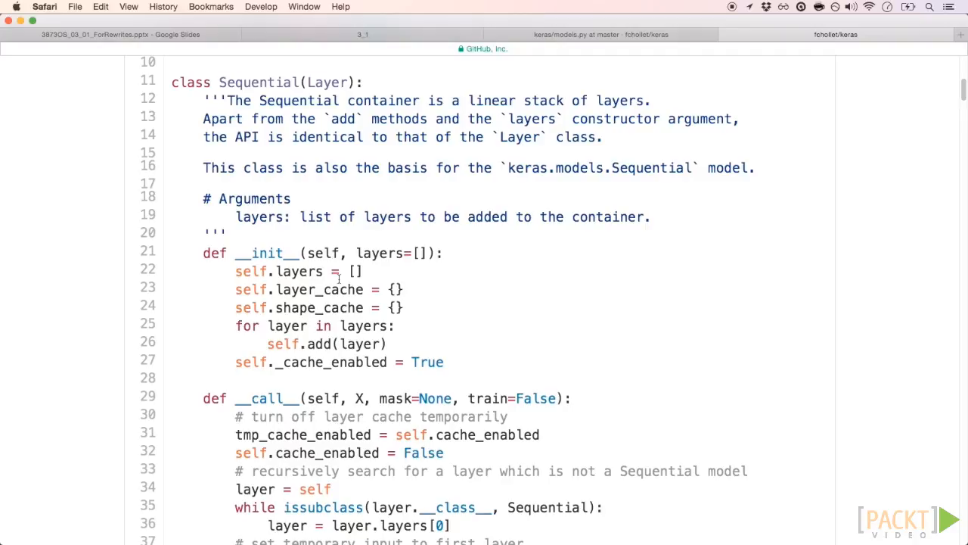
scroll("down", 3)
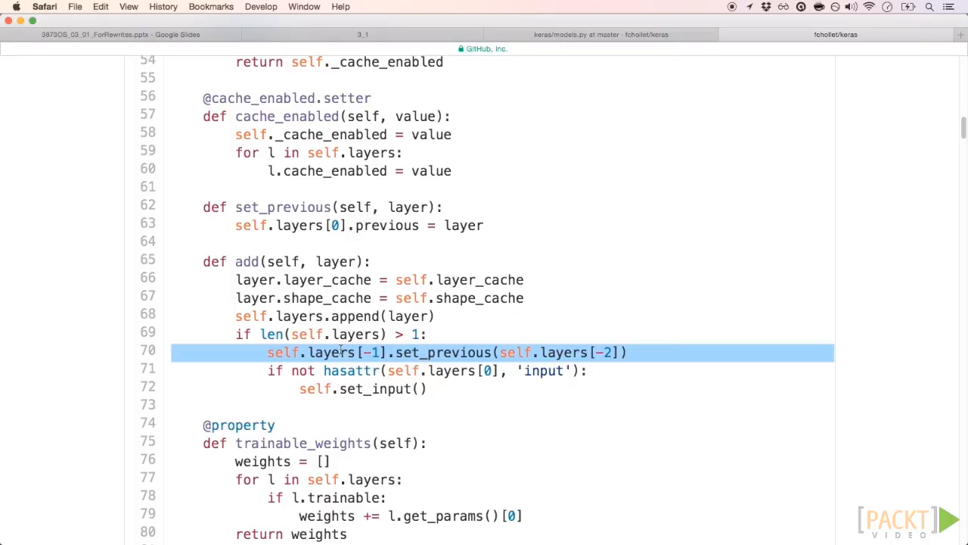
mouse_move(730, 339)
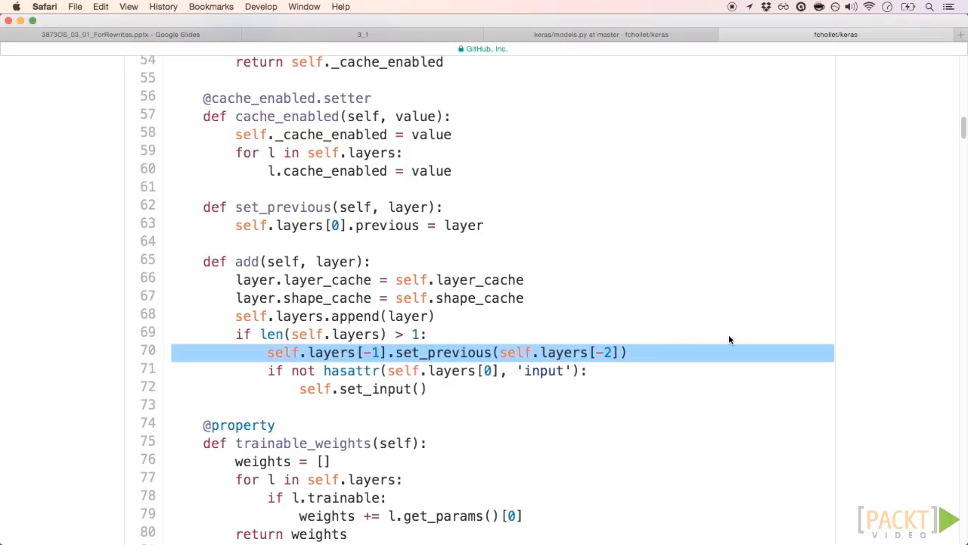
mouse_move(640, 76)
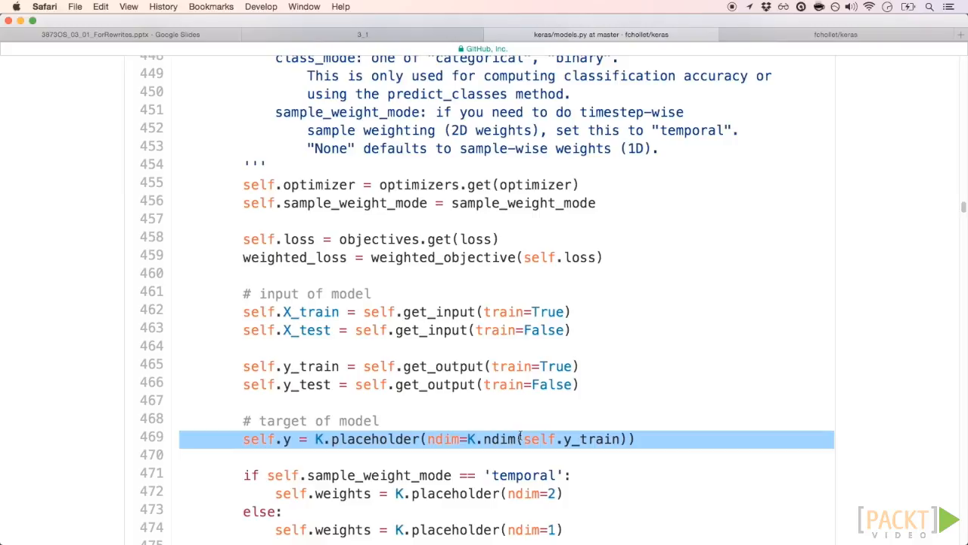
- Scroll models.py to compile's target placeholder and weighted train_loss and test_loss lines
scroll("down", 3)
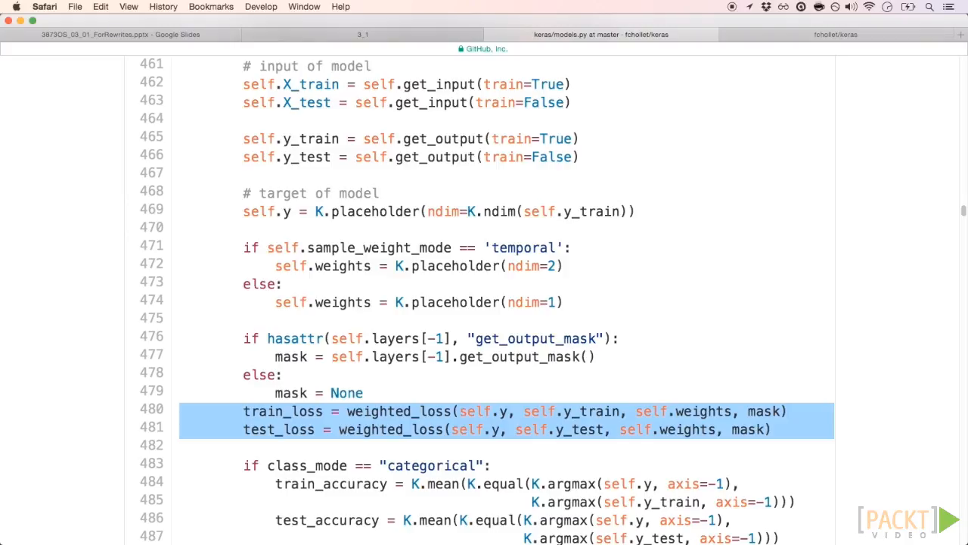
- Scroll past get_updates and the K.function calls toward def fit
scroll("down", 3)
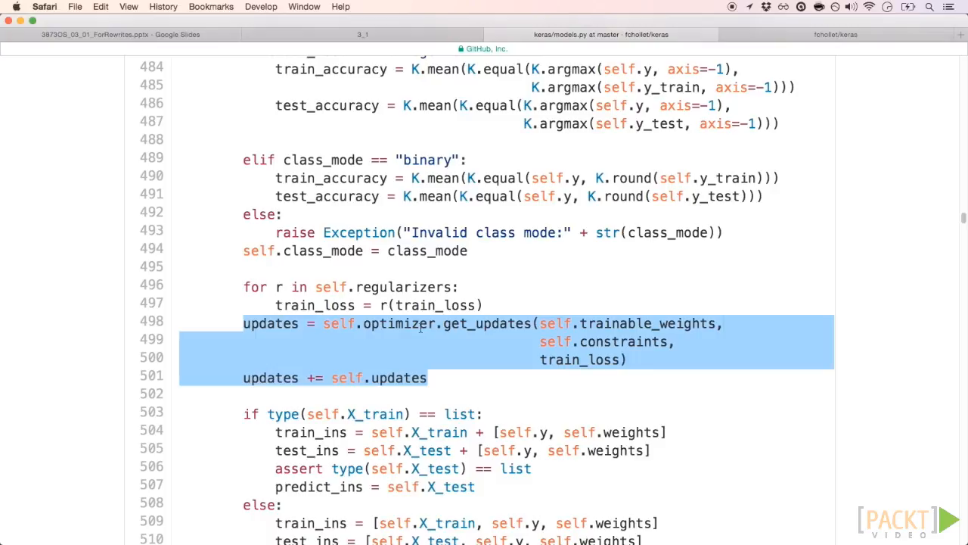
mouse_move(422, 336)
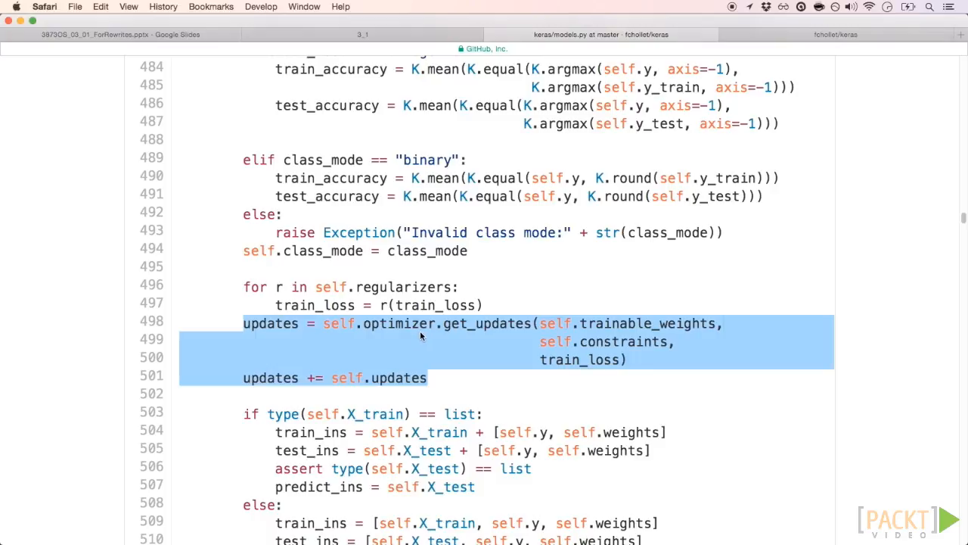
scroll("down", 3)
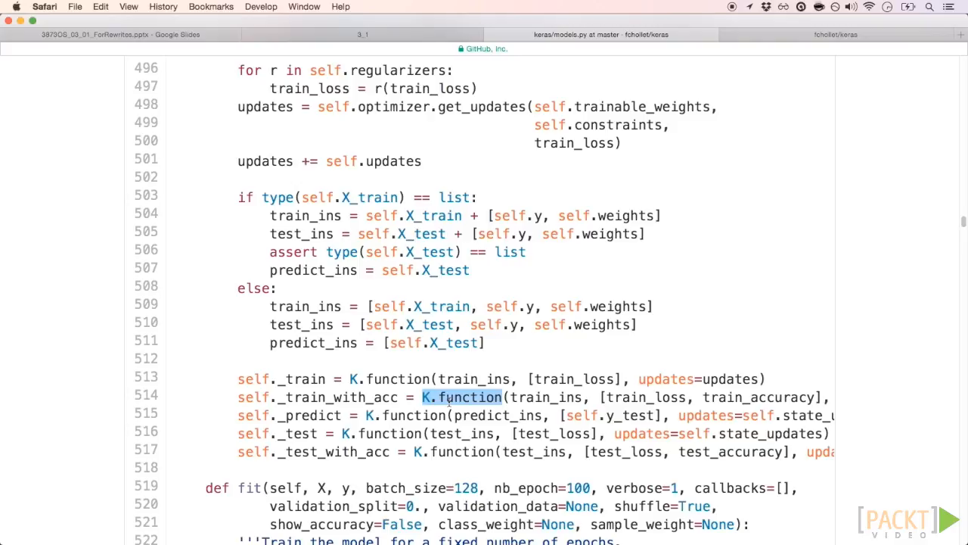
mouse_move(331, 447)
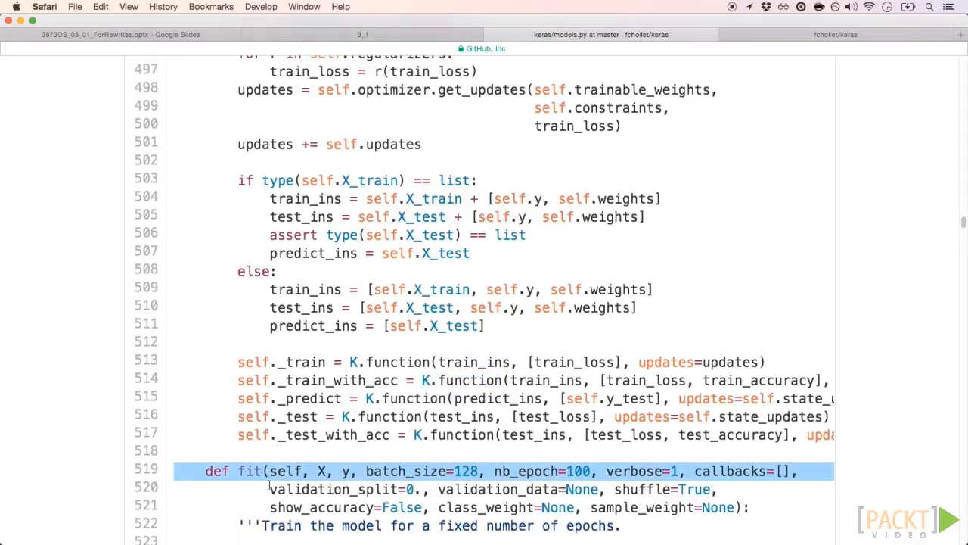
- Scroll to the fit docstring and highlight the nb_epoch=100 default
scroll("down", 3)
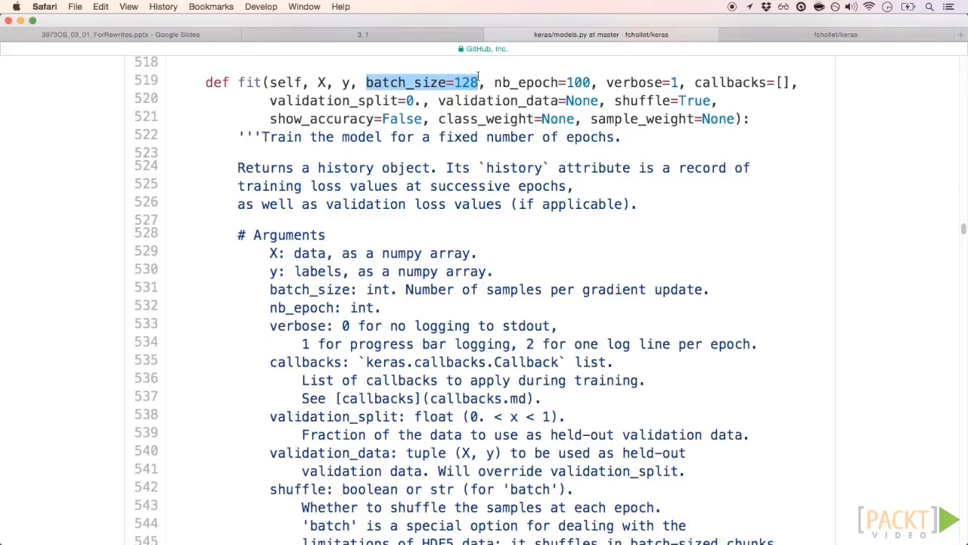
double_click(543, 83)
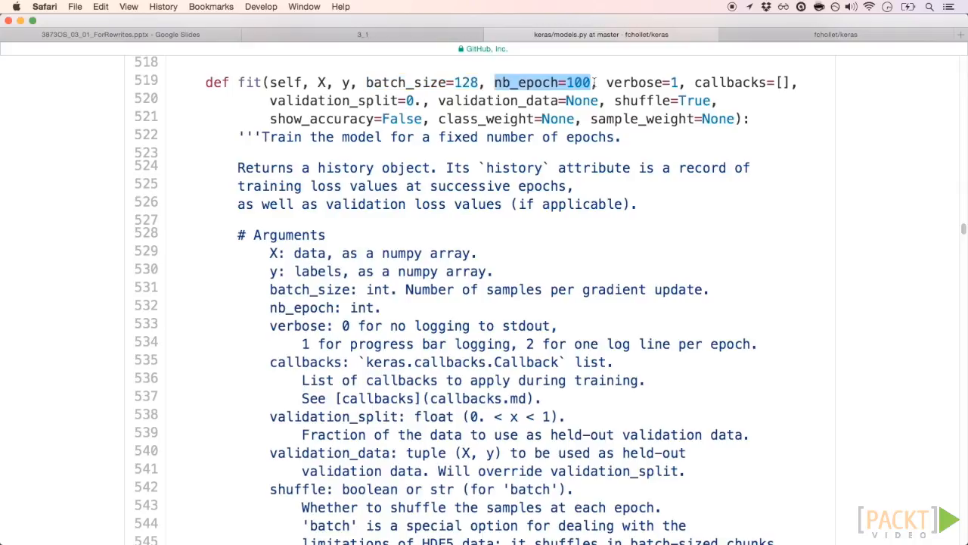